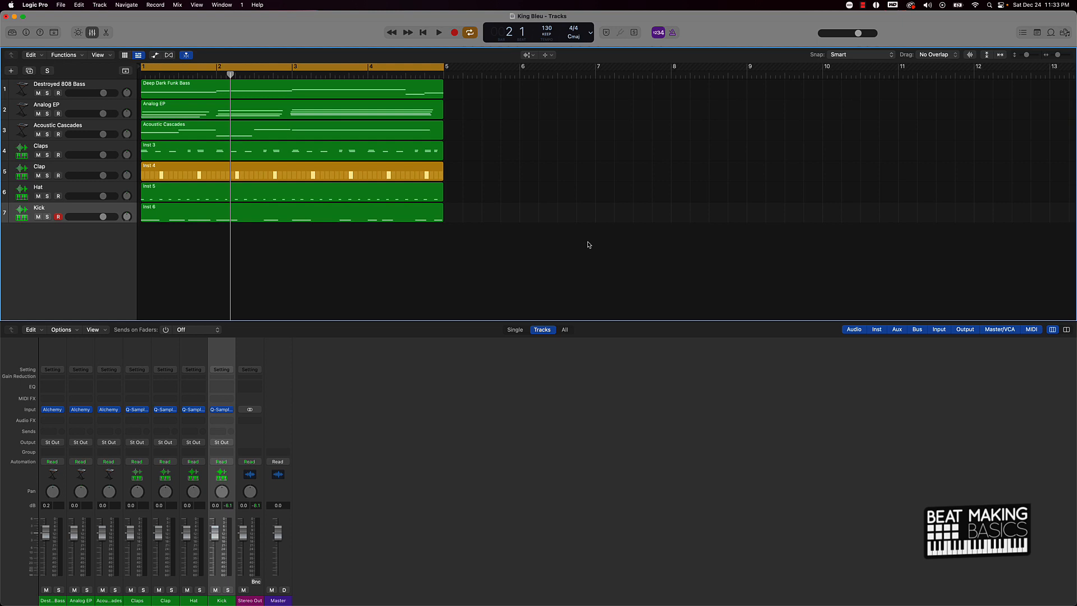
mouse_move(370, 158)
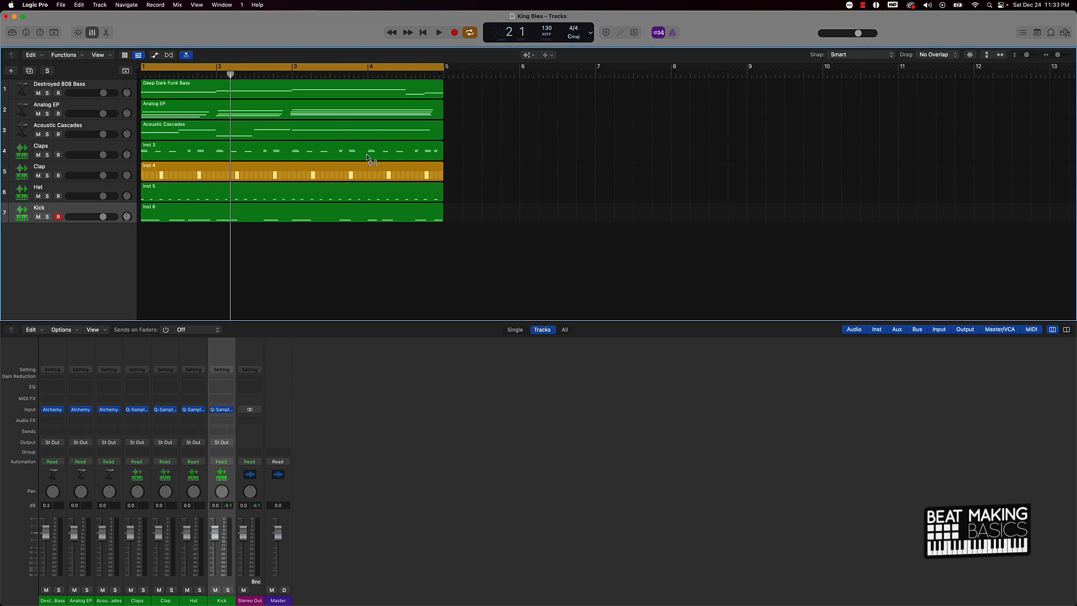
Step: Unsolo Kick, solo Hat, and open Hat's Audio FX list at Utility > Gain
left_click(526, 55)
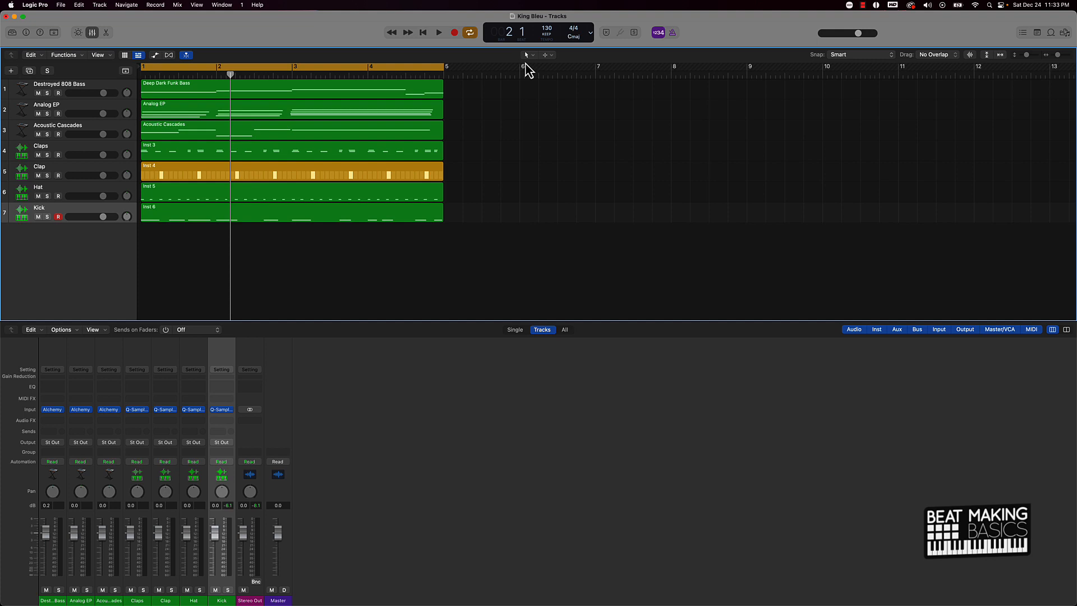
mouse_move(360, 143)
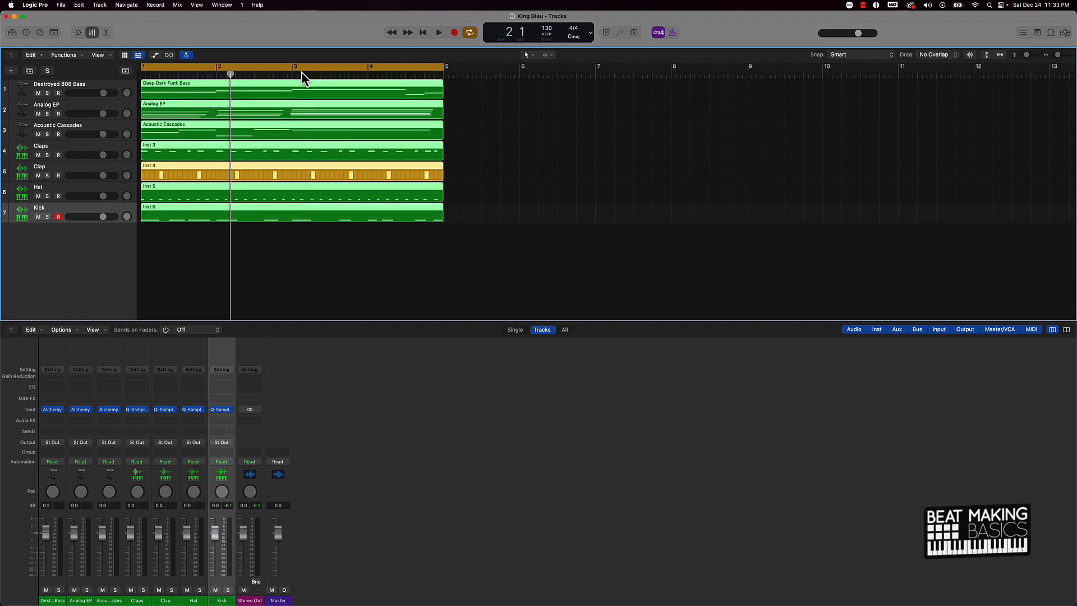
mouse_move(377, 180)
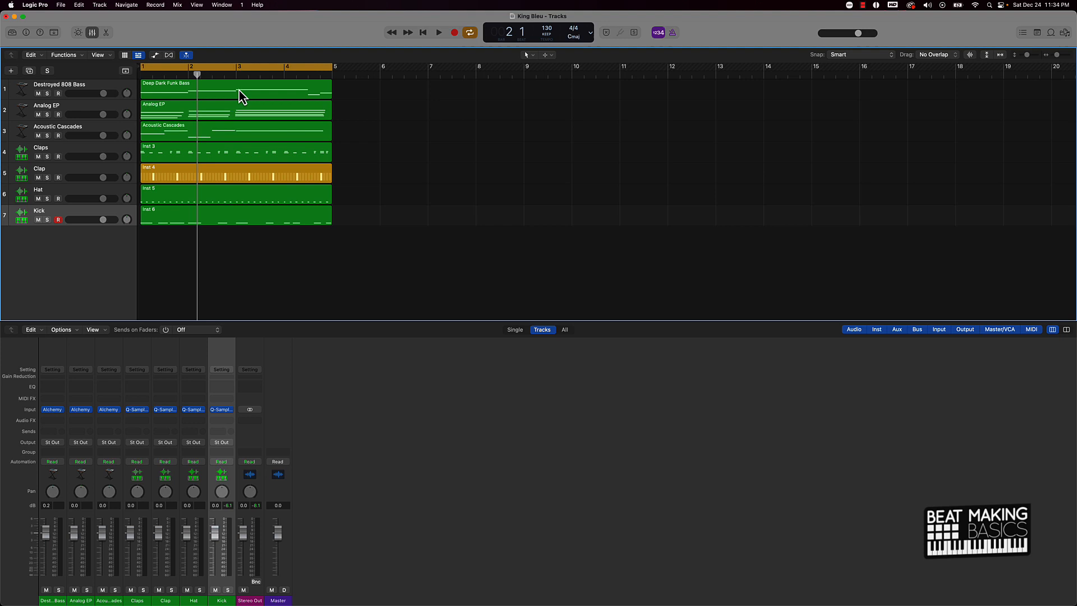
mouse_move(199, 103)
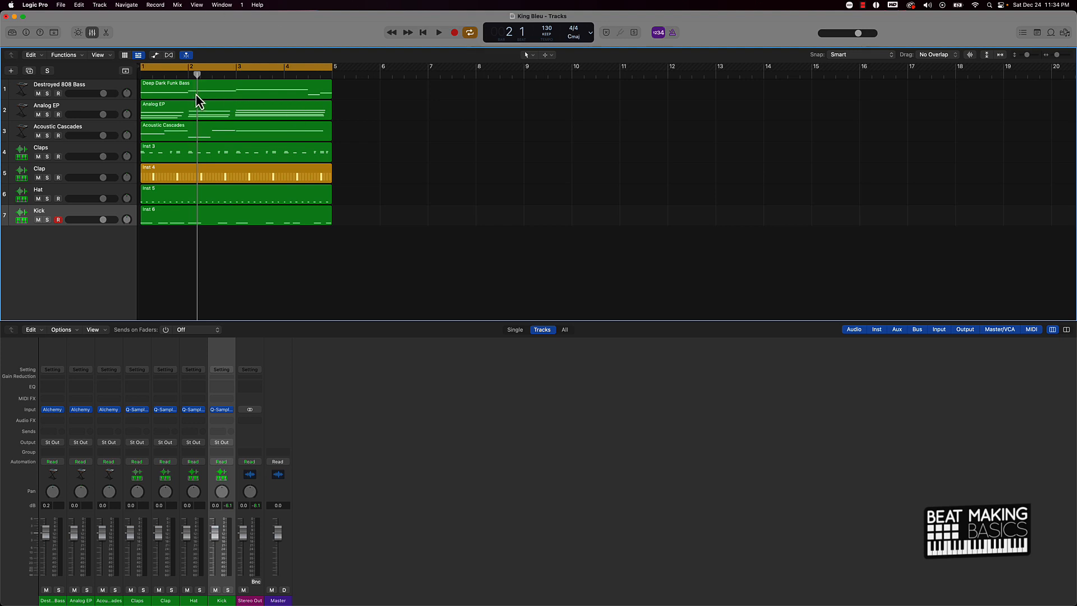
mouse_move(200, 103)
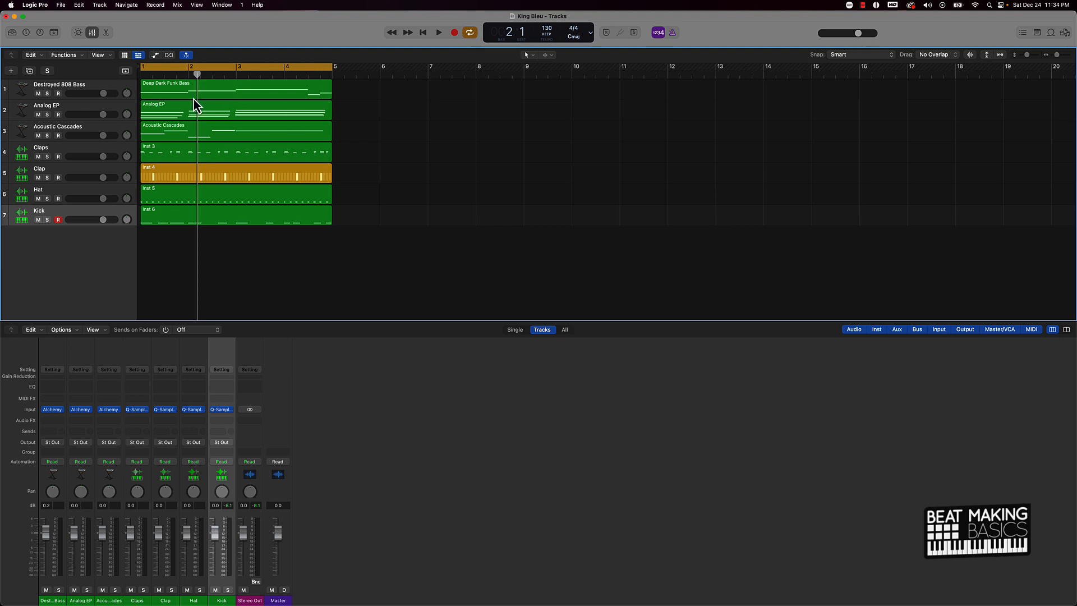
mouse_move(84, 96)
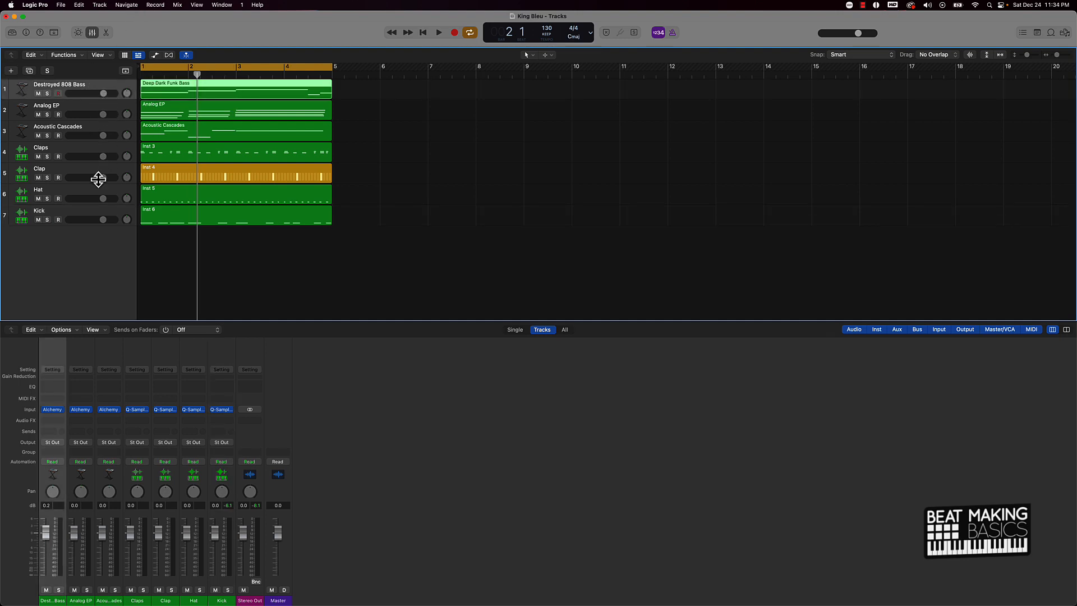
mouse_move(113, 127)
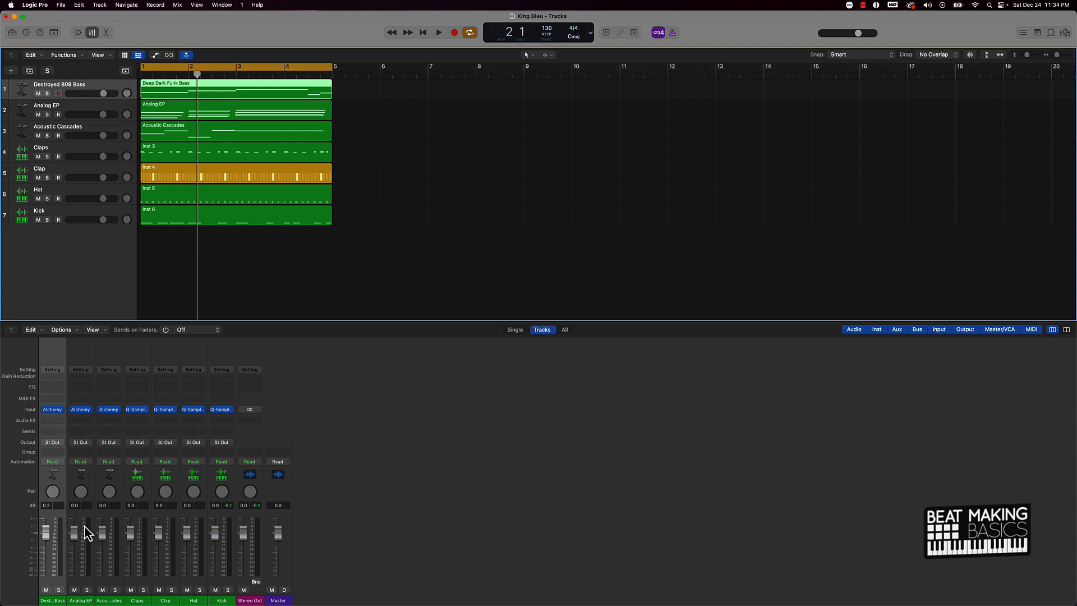
mouse_move(123, 546)
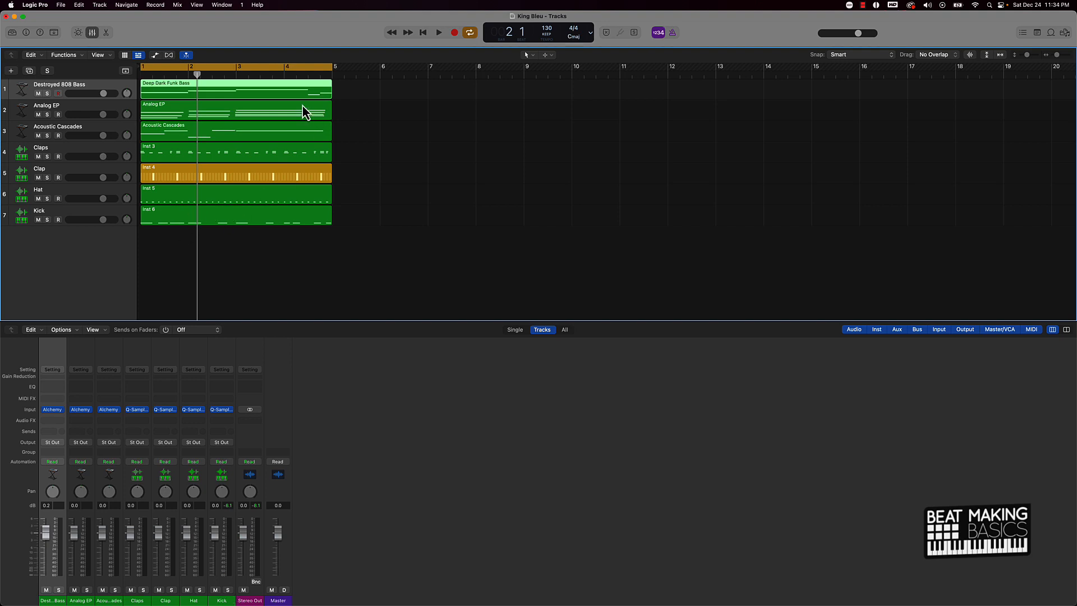
mouse_move(255, 92)
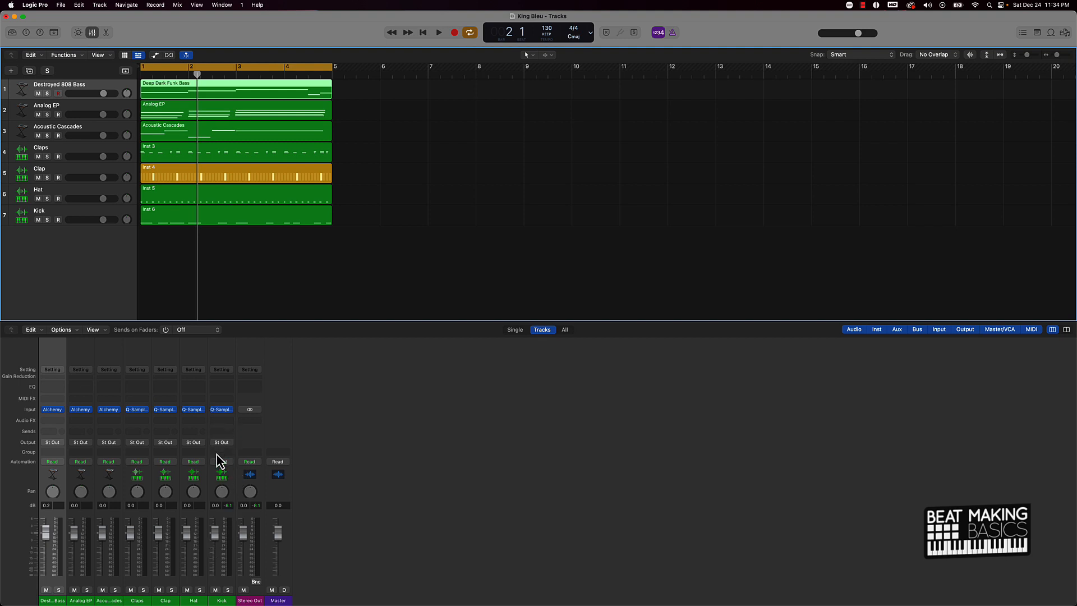
mouse_move(221, 461)
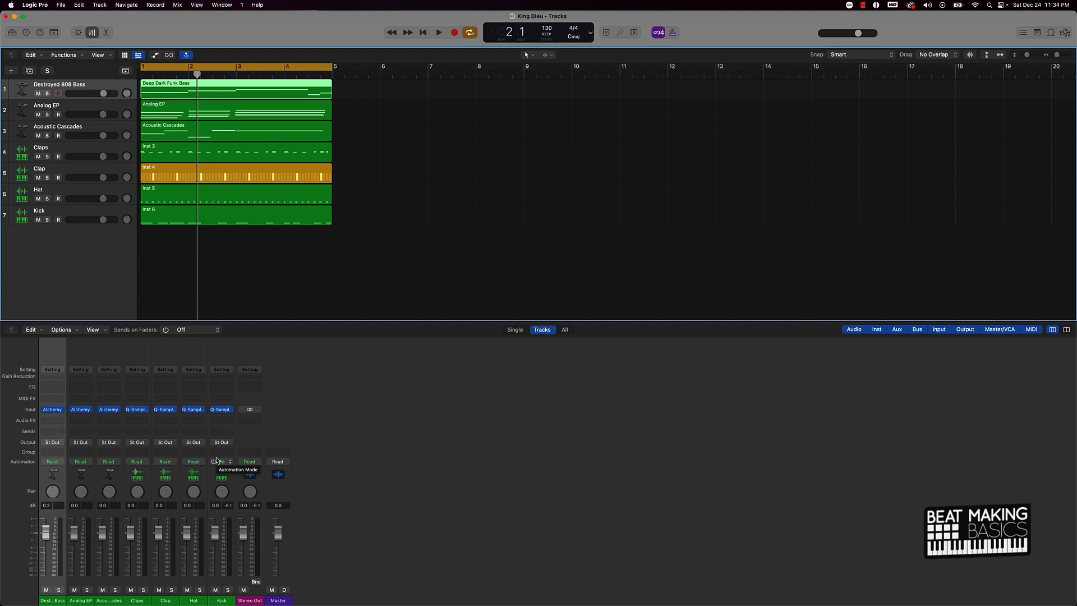
mouse_move(285, 273)
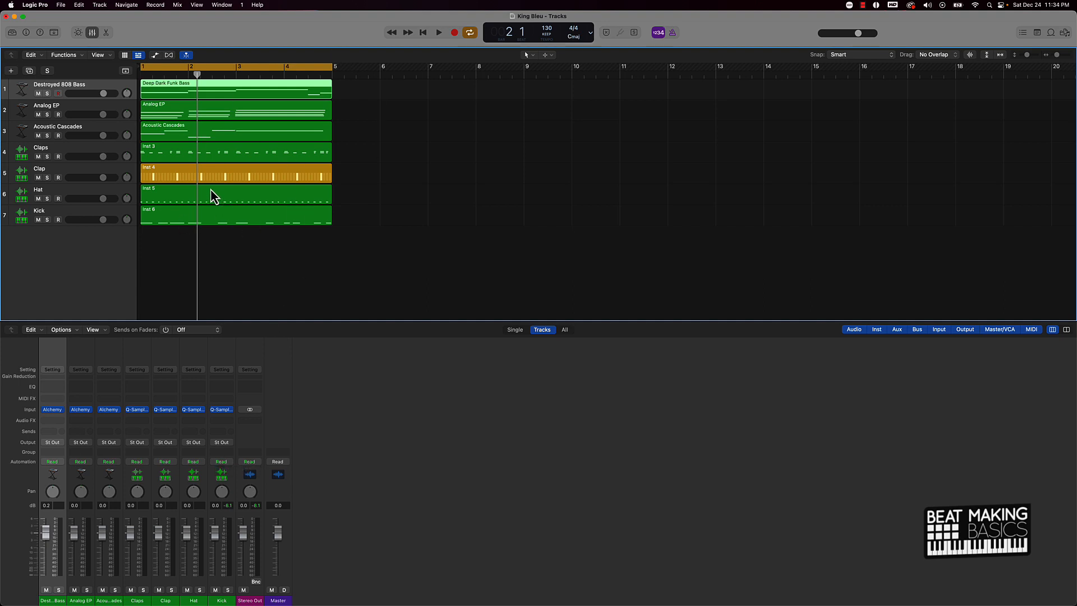
mouse_move(192, 96)
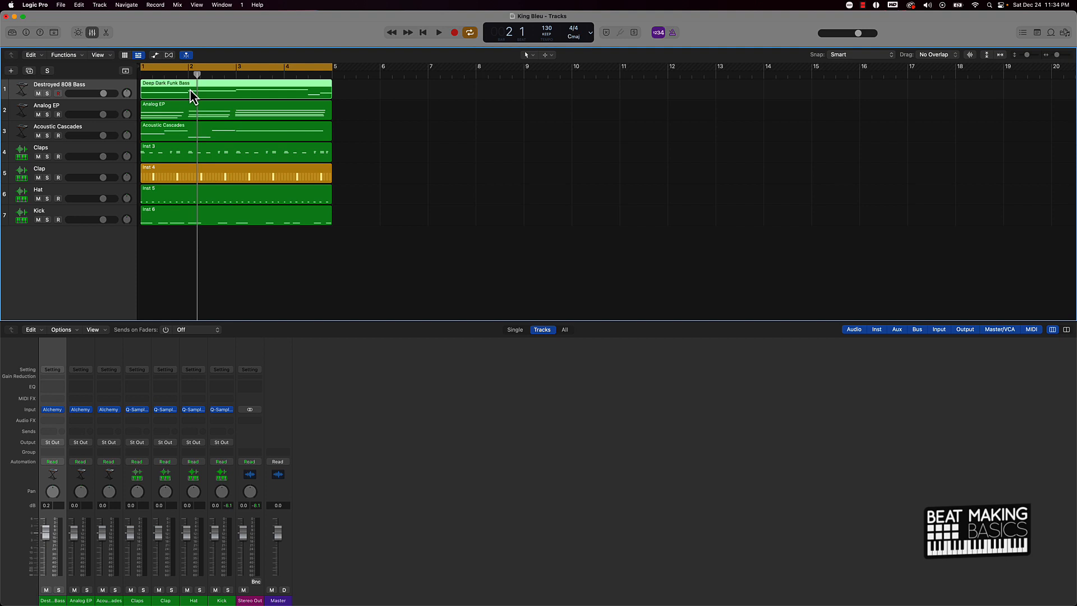
mouse_move(275, 115)
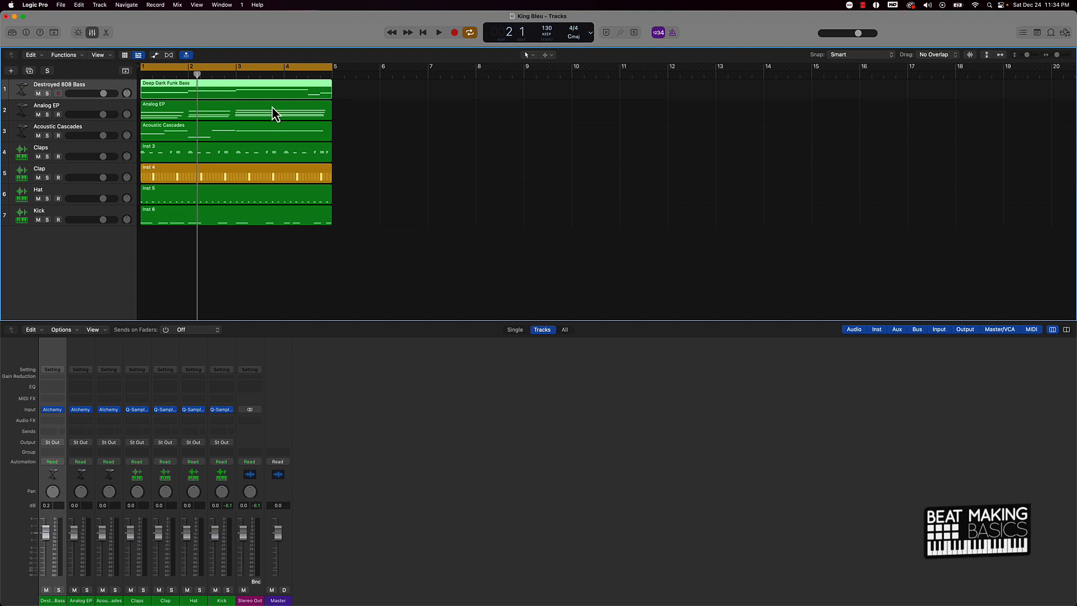
mouse_move(413, 190)
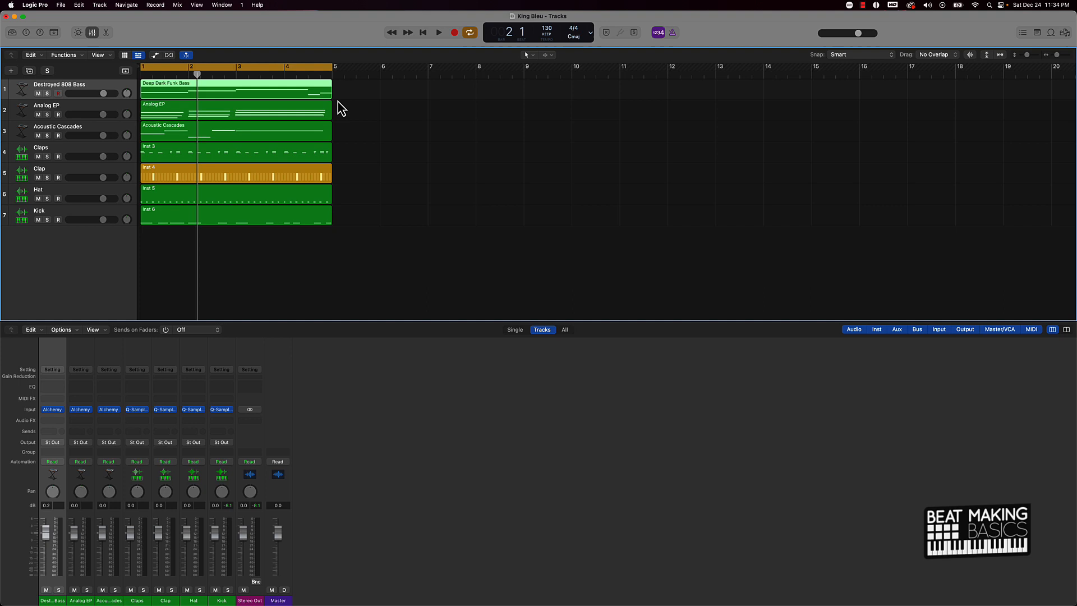
mouse_move(171, 416)
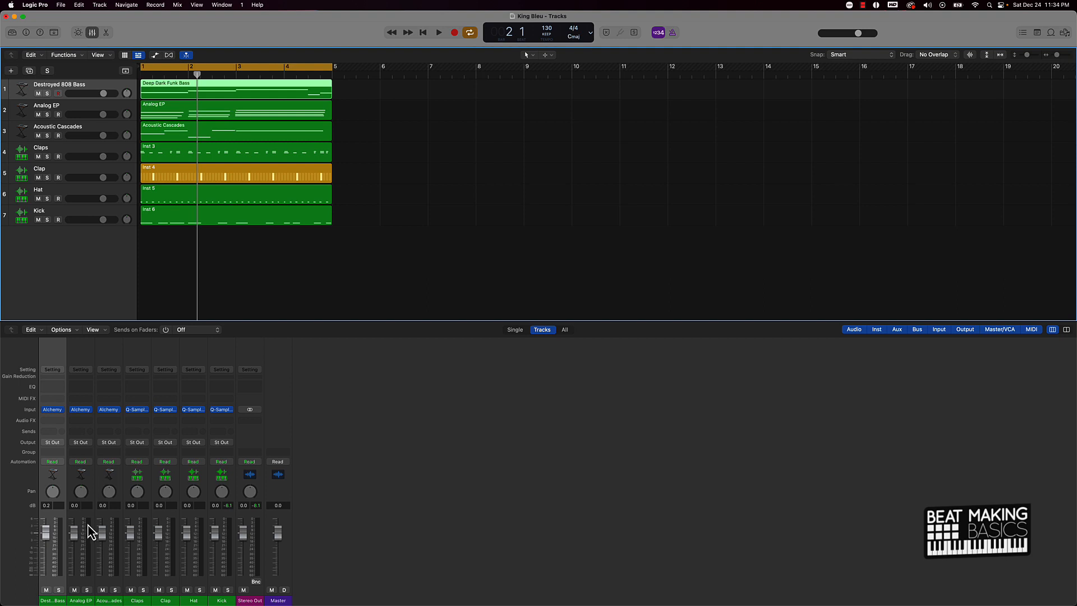
left_click(228, 589)
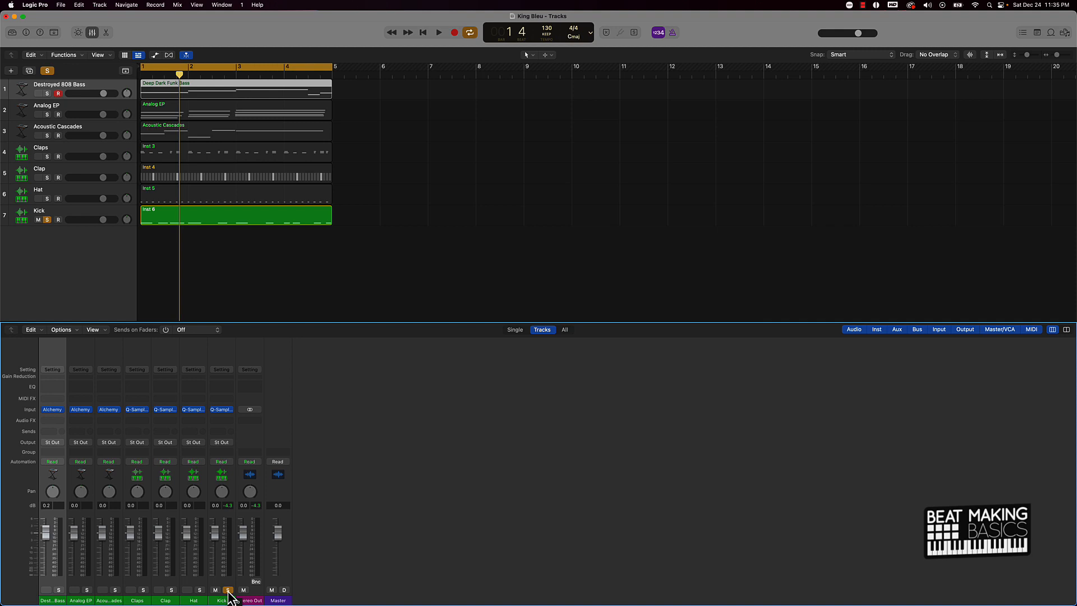
left_click(227, 589)
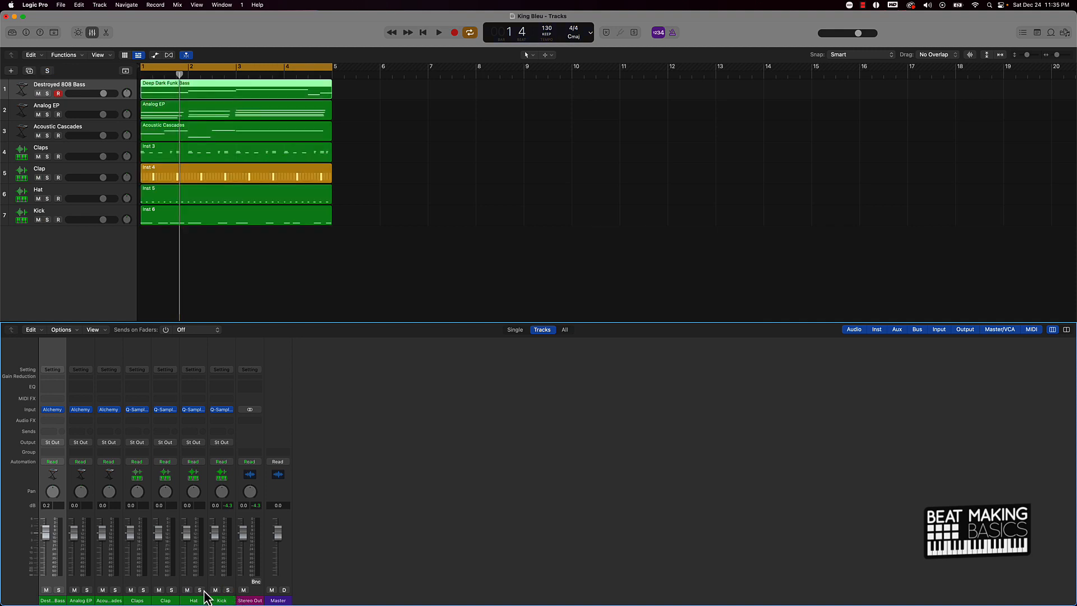
left_click(200, 590)
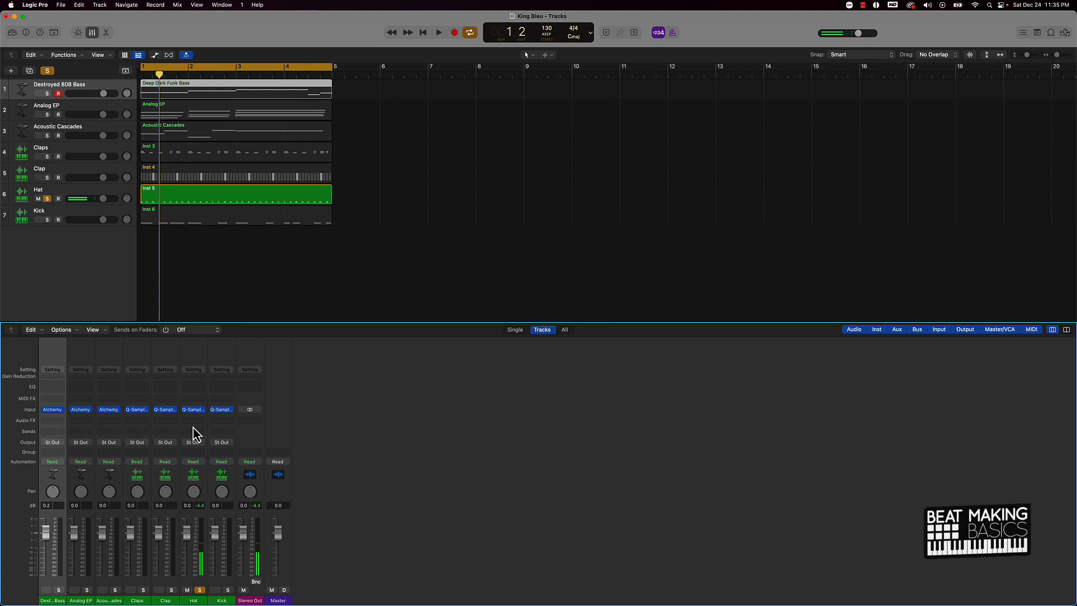
left_click(193, 419)
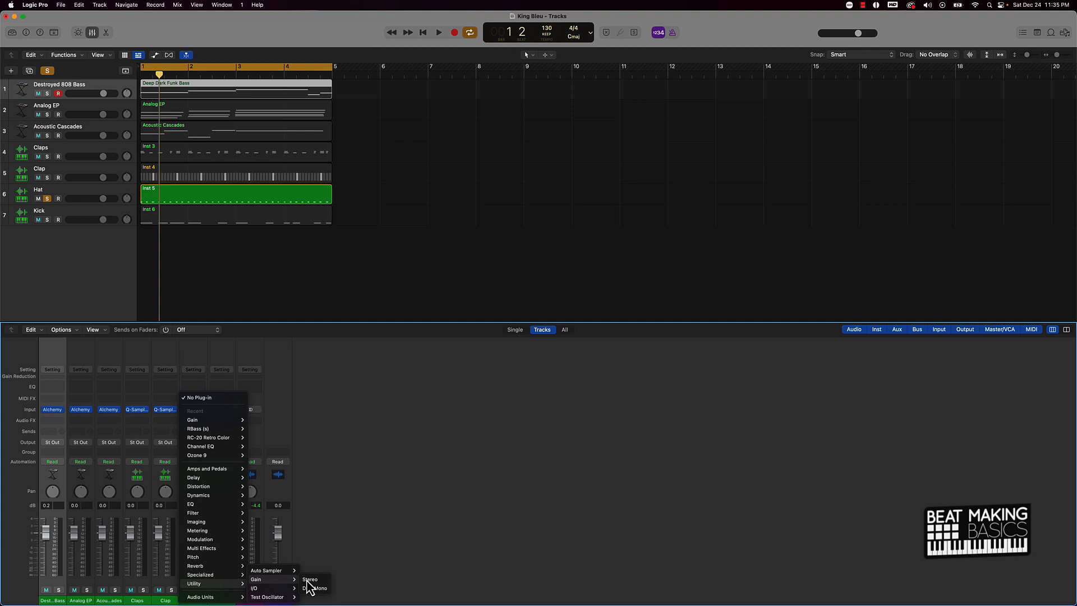
Step: Add a mono Gain plug-in to Hat at -3.9 dB, then solo Clap instead
left_click(309, 579)
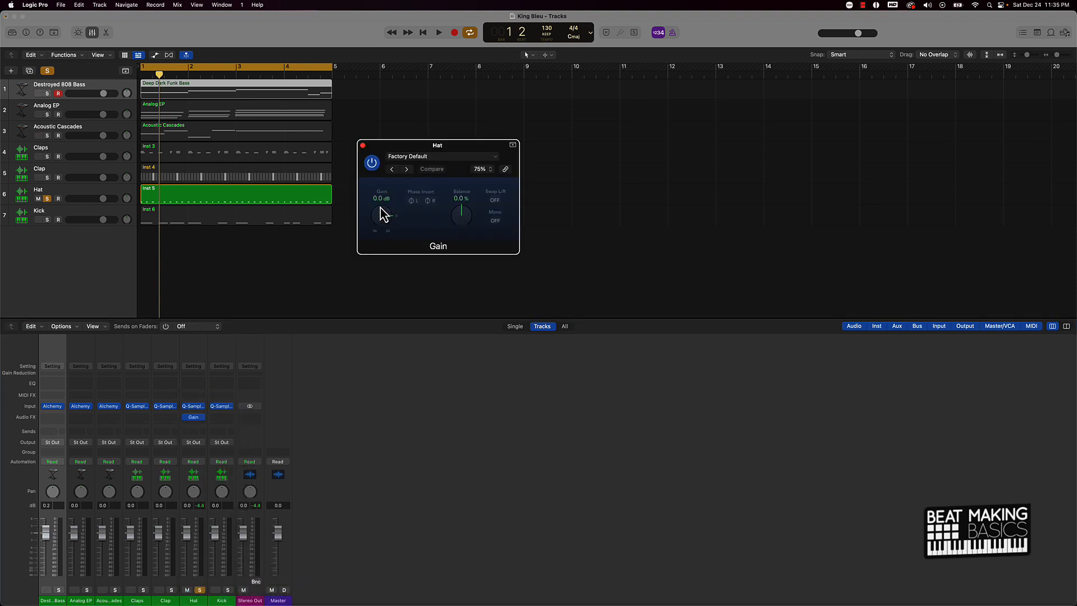
left_click_drag(382, 209, 388, 223)
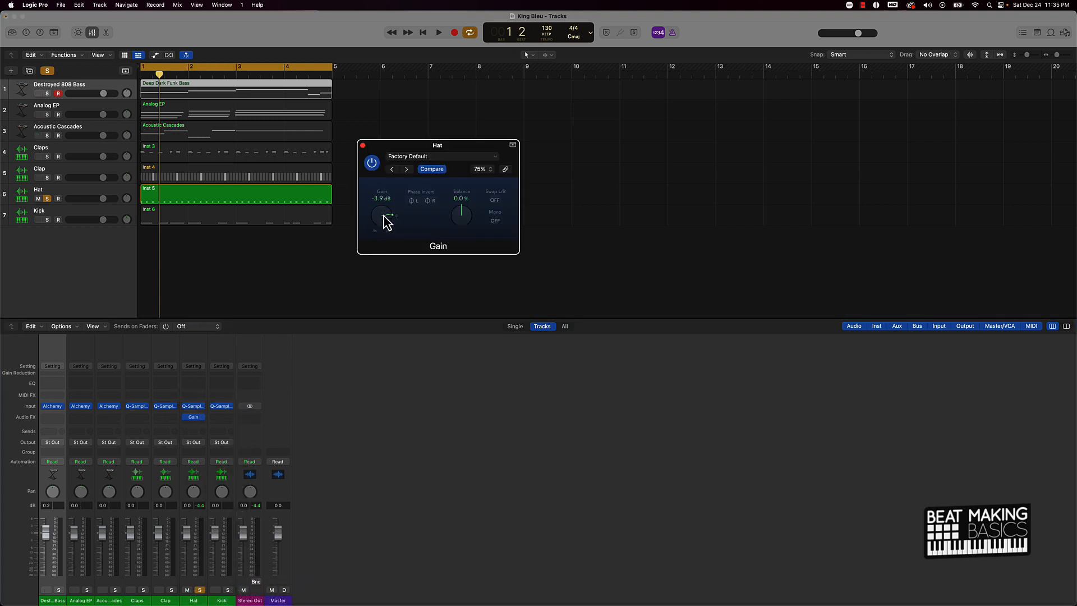
left_click(438, 33)
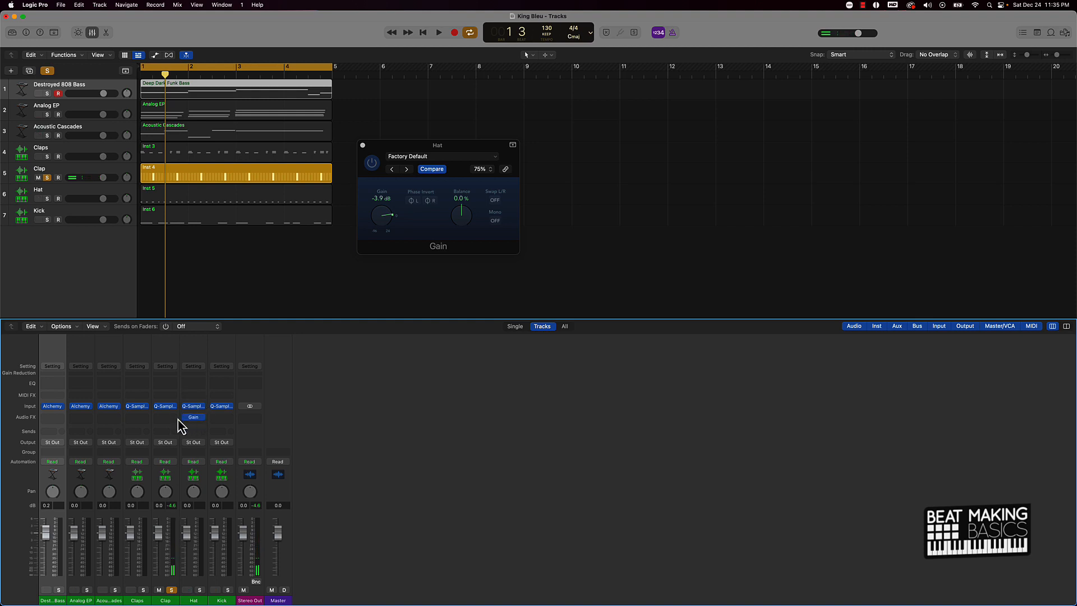
Step: Raise Clap's Gain plug-in from -8 to -4.3 dB and solo Destroyed 808 Bass
left_click(193, 416)
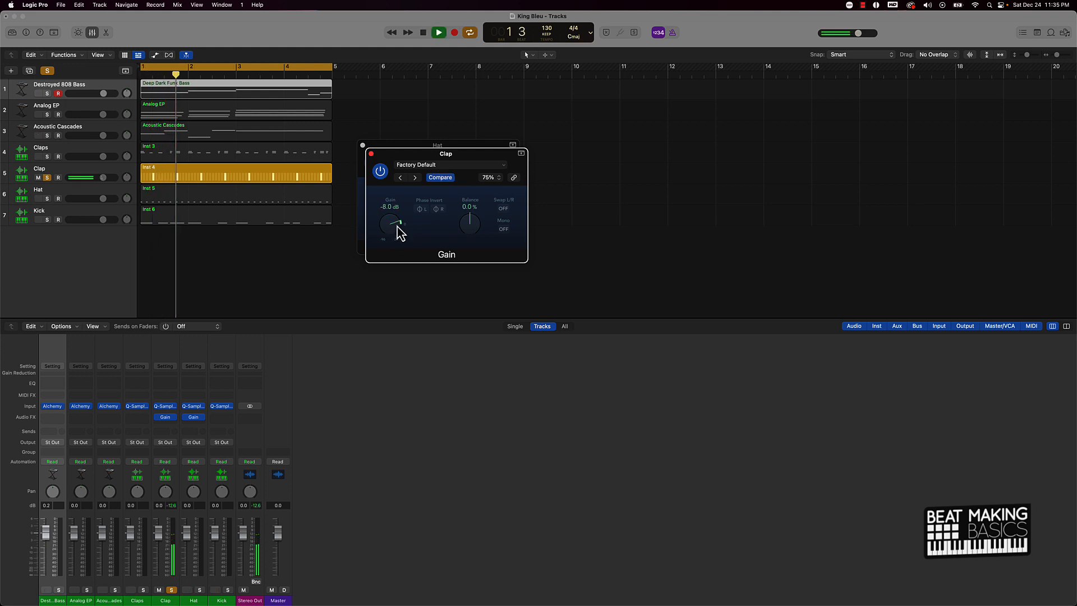
left_click_drag(399, 223, 400, 220)
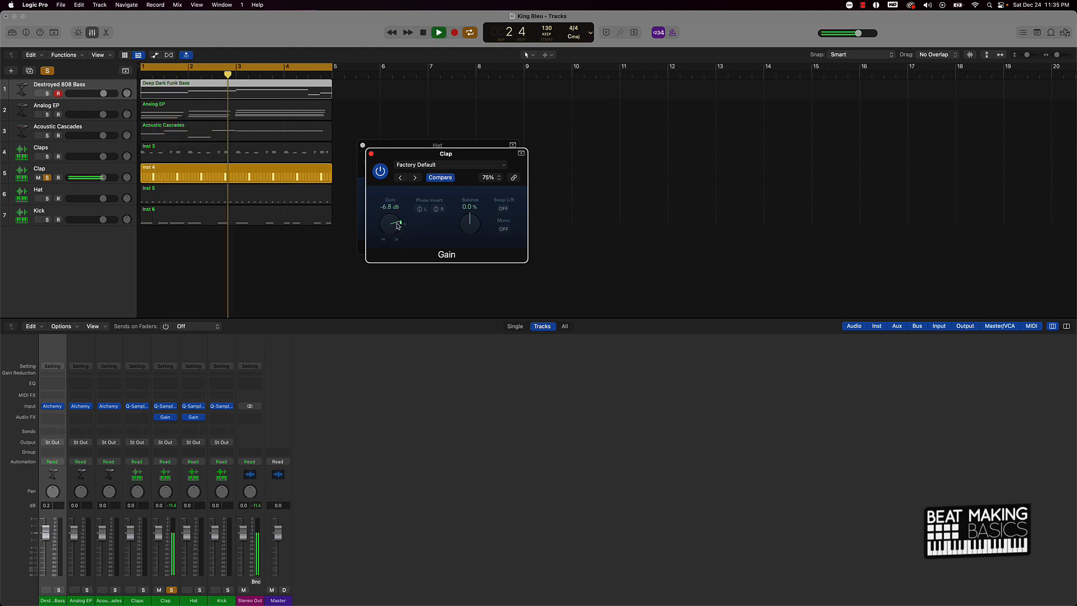
left_click_drag(395, 224, 397, 220)
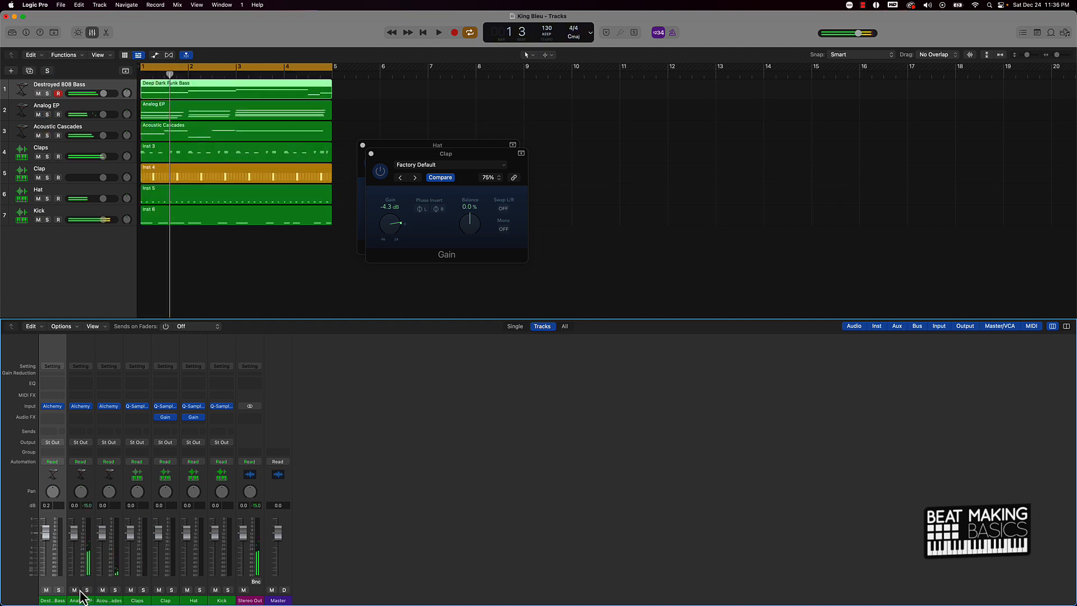
left_click(59, 590)
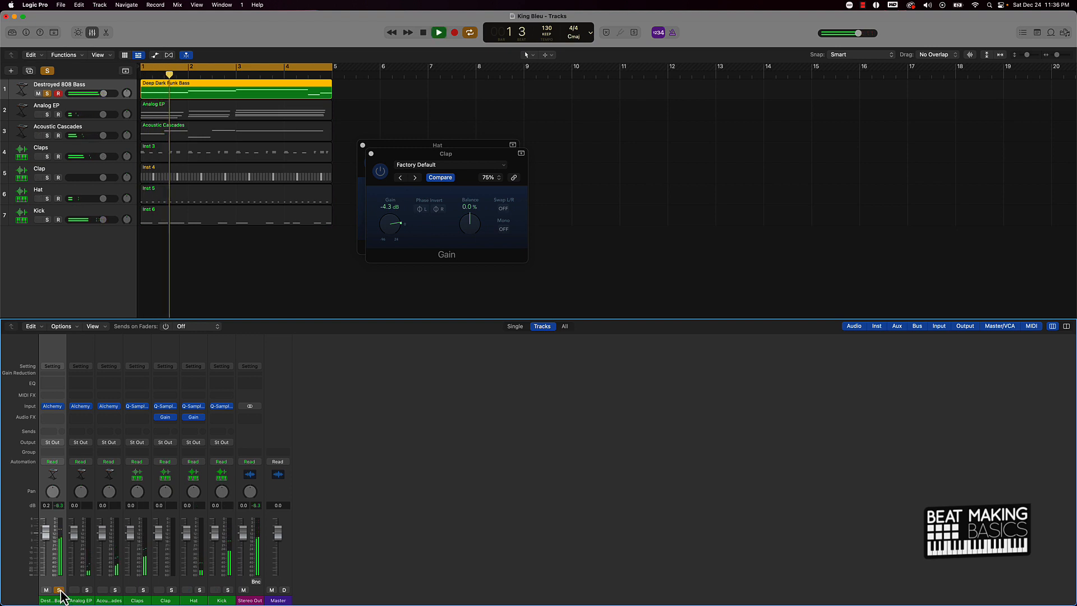
left_click(52, 417)
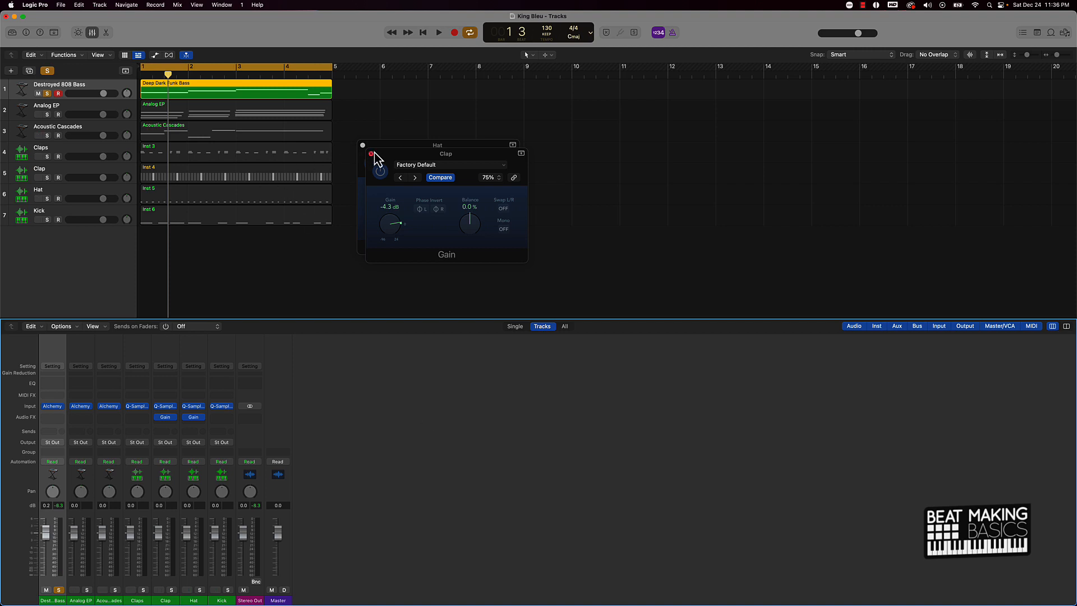
Step: Close the Gain plug-in windows and choose Gain Tool as the left-click tool
left_click(362, 144)
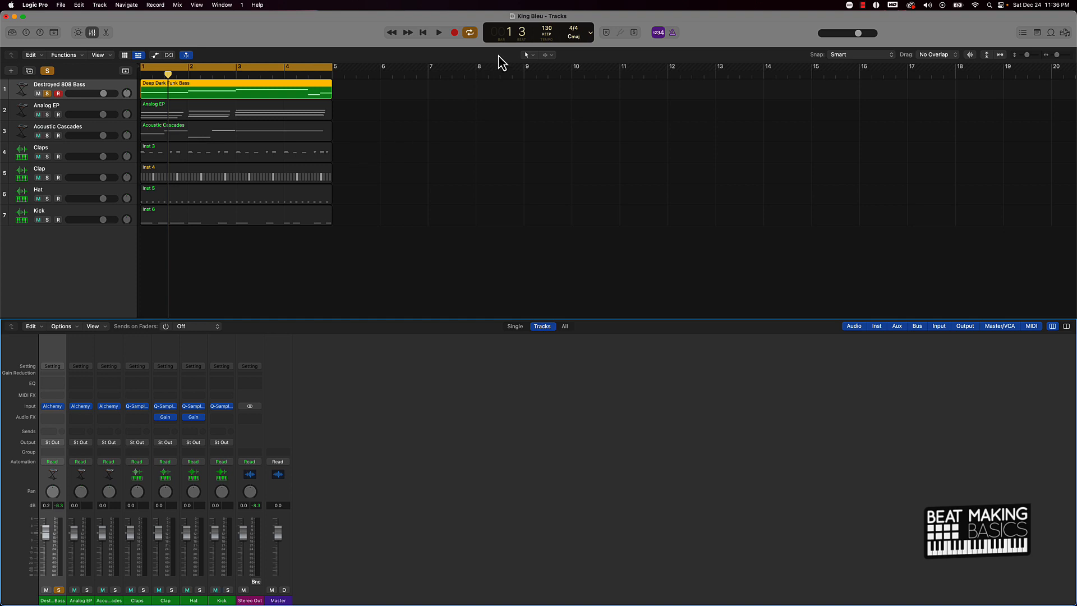
mouse_move(530, 66)
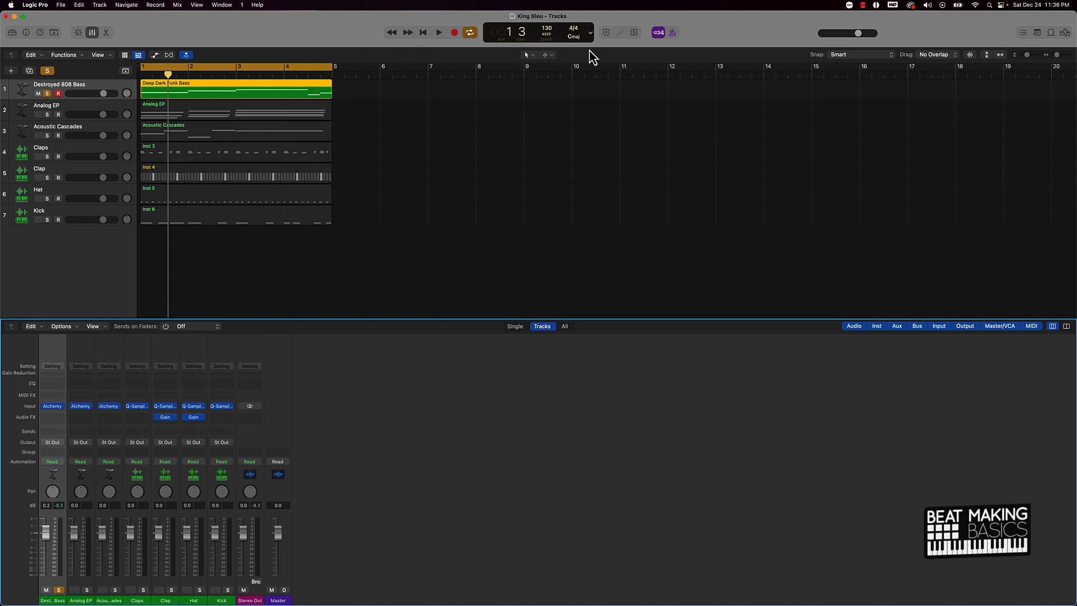
left_click(526, 55)
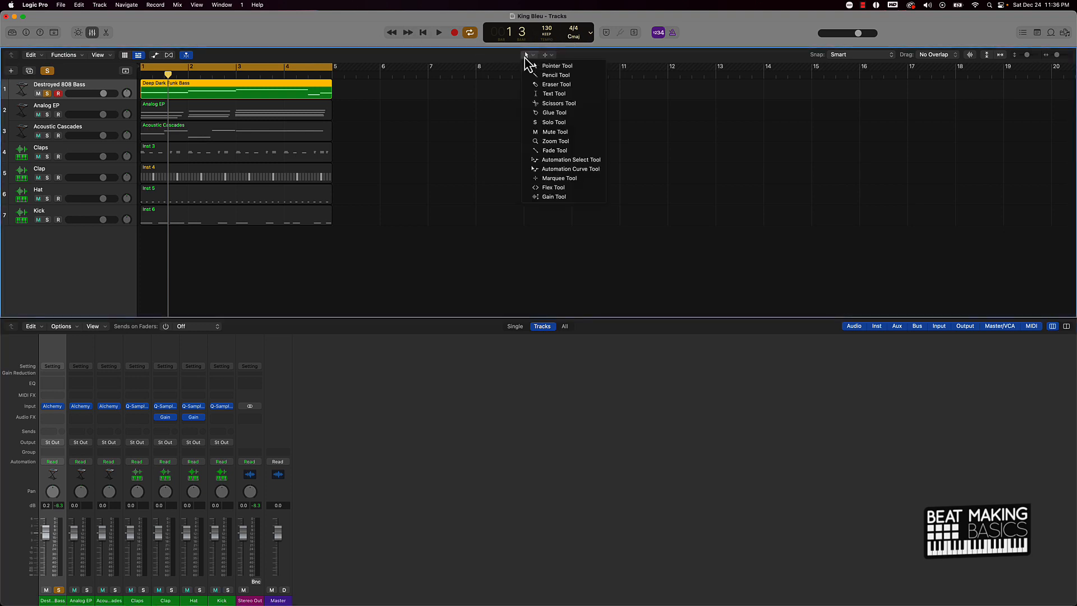
mouse_move(556, 198)
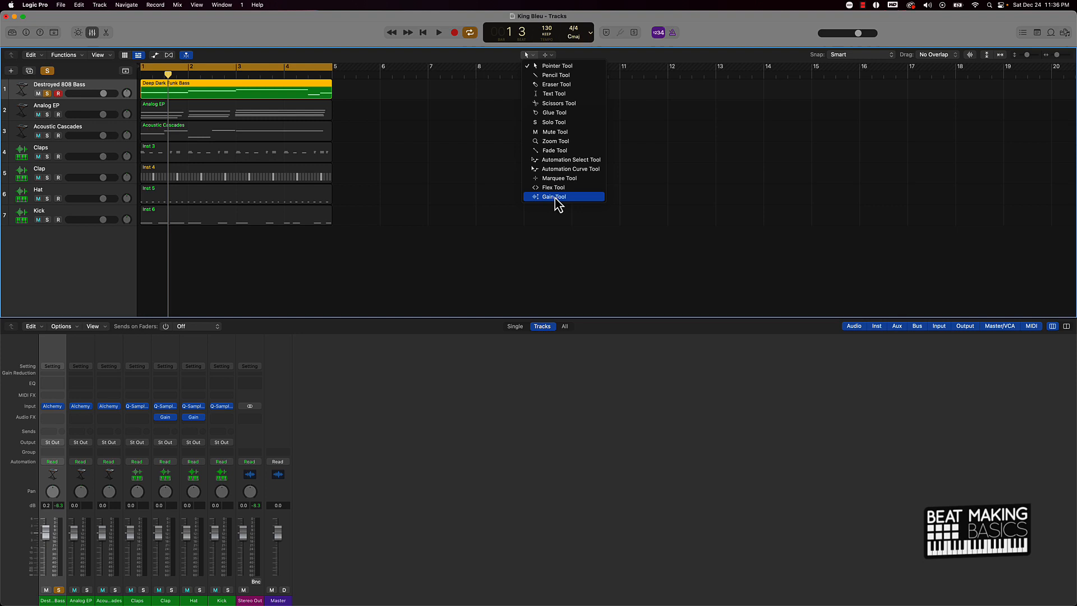
left_click(553, 196)
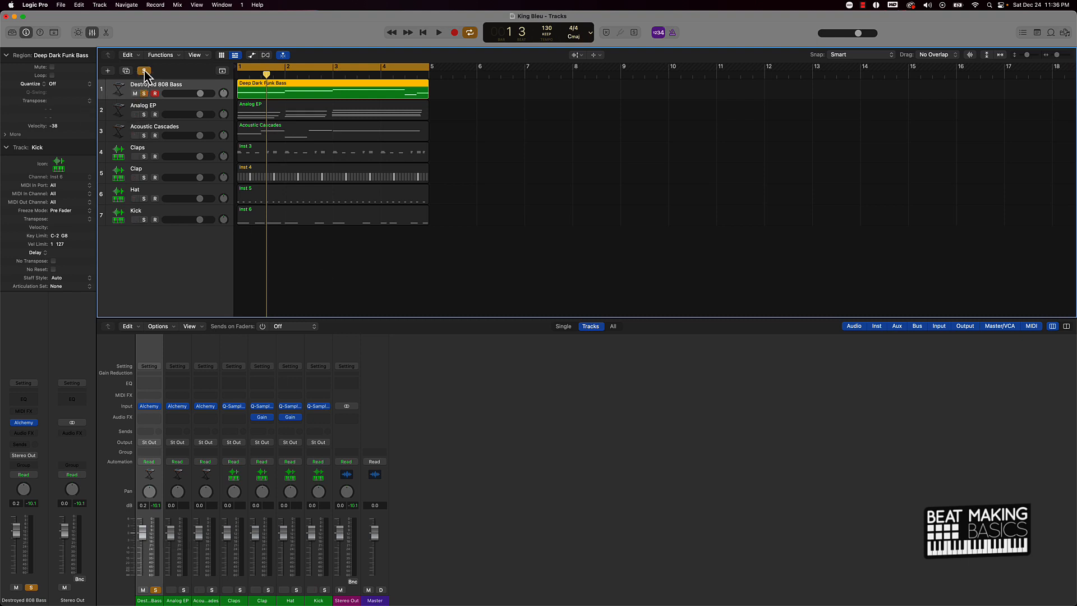
Step: Clear the bass solo and cancel the 24-bit WAVE all-tracks export dialog
left_click(144, 70)
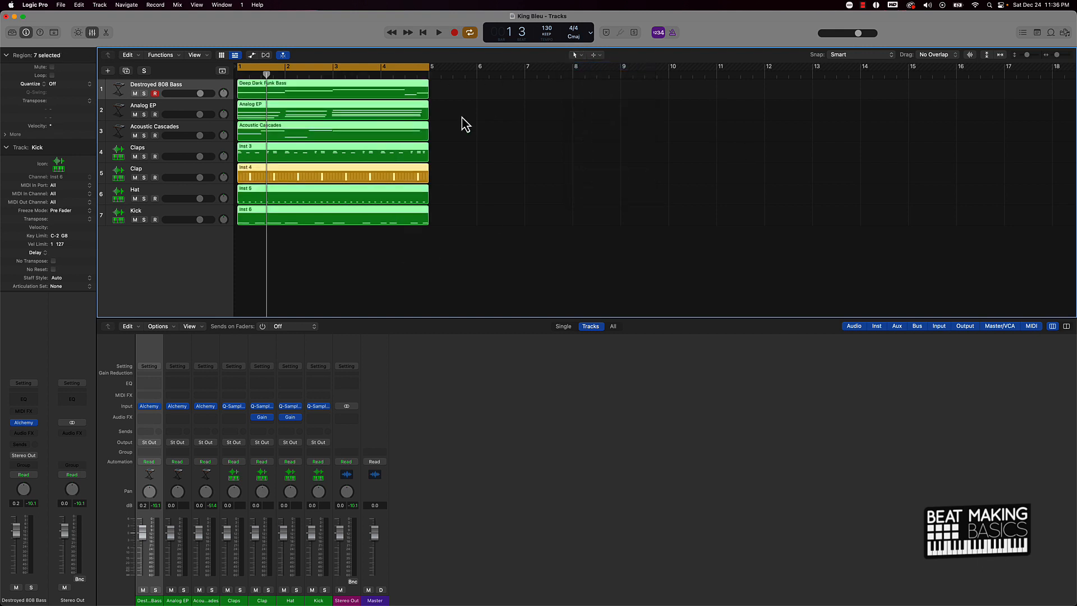
mouse_move(562, 191)
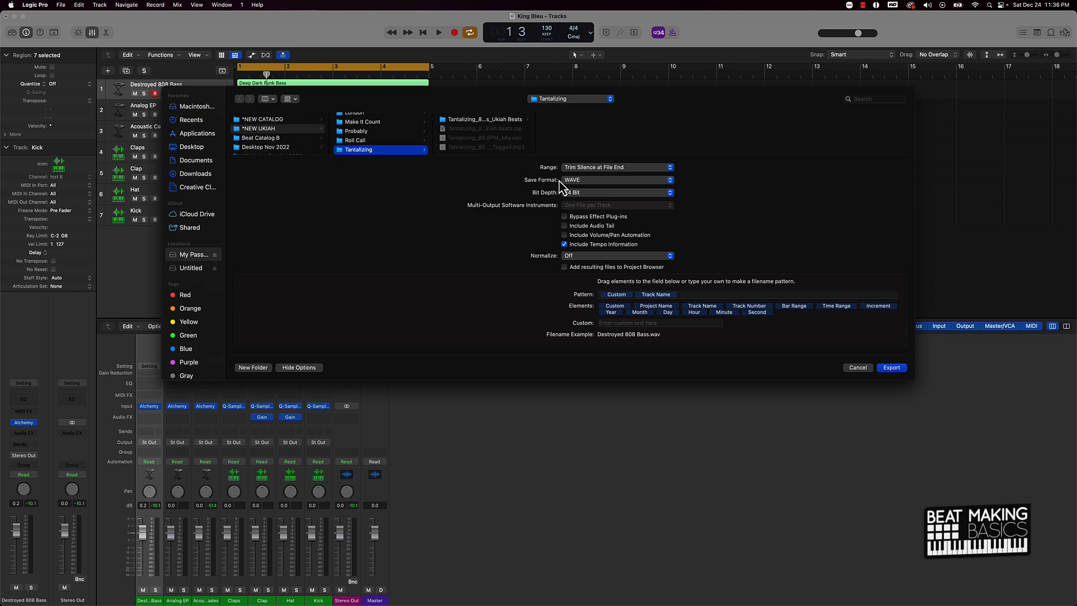
mouse_move(423, 131)
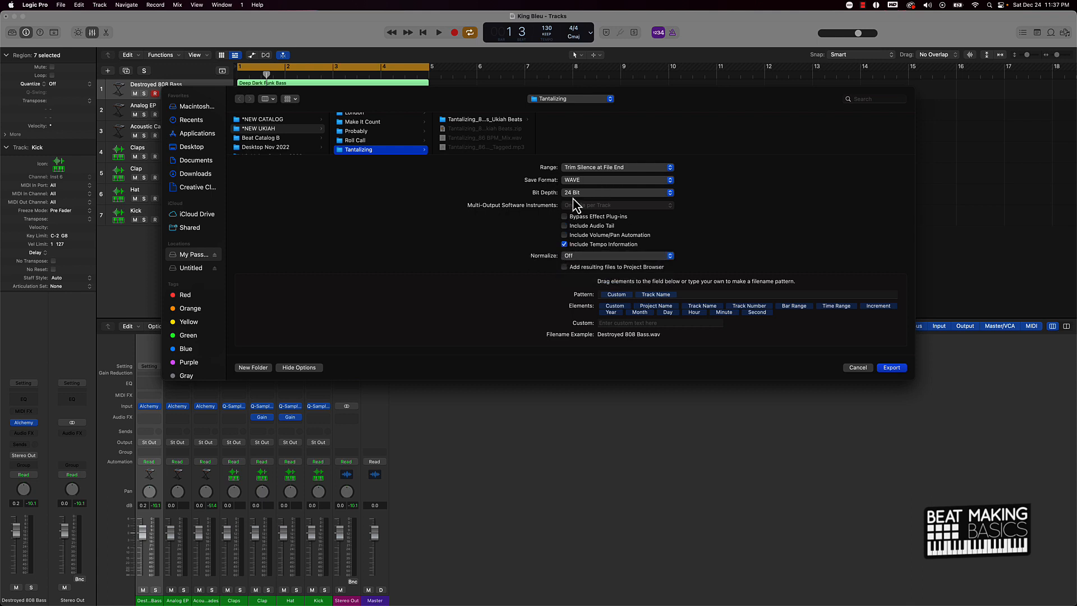
mouse_move(853, 375)
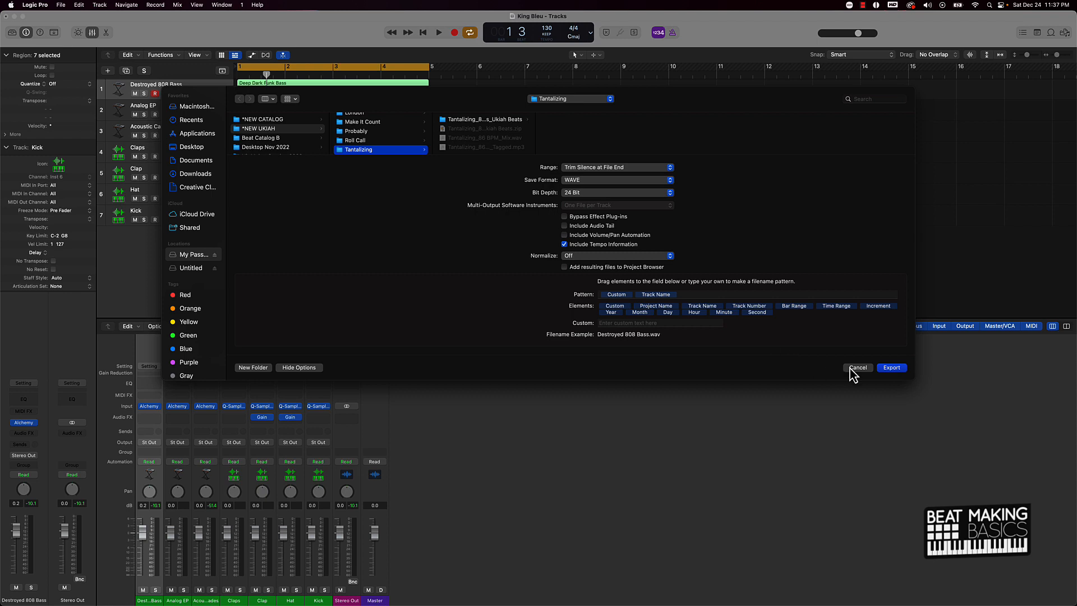
left_click(858, 368)
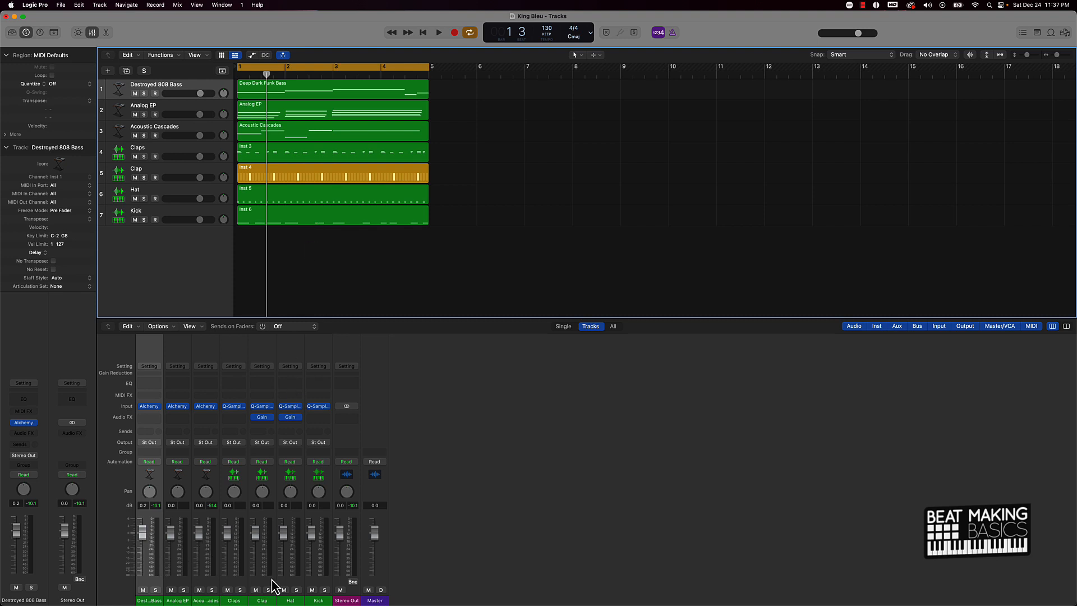
mouse_move(220, 580)
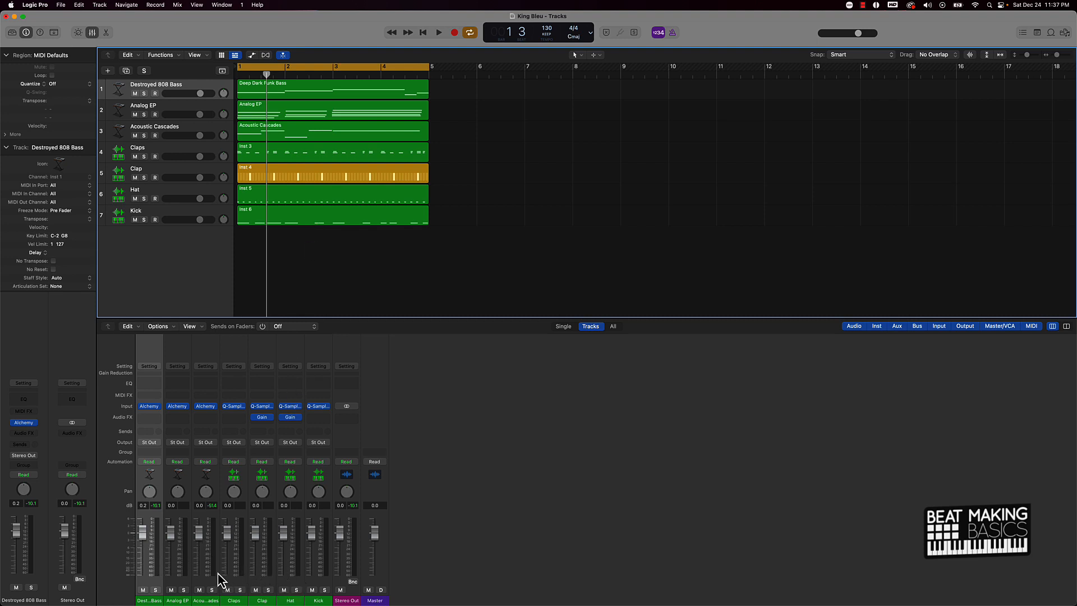
mouse_move(193, 590)
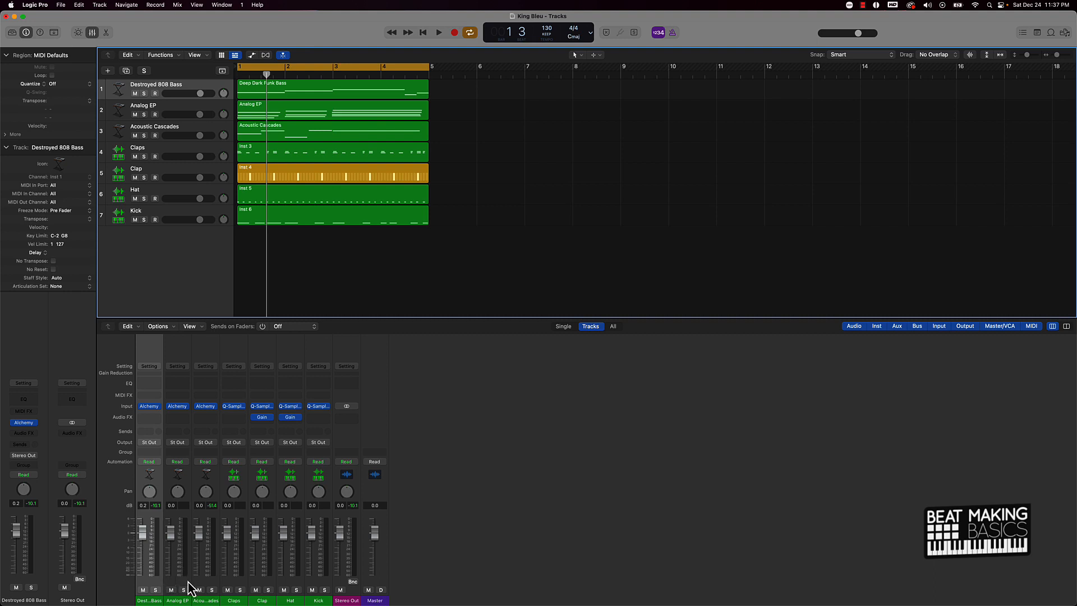
mouse_move(317, 589)
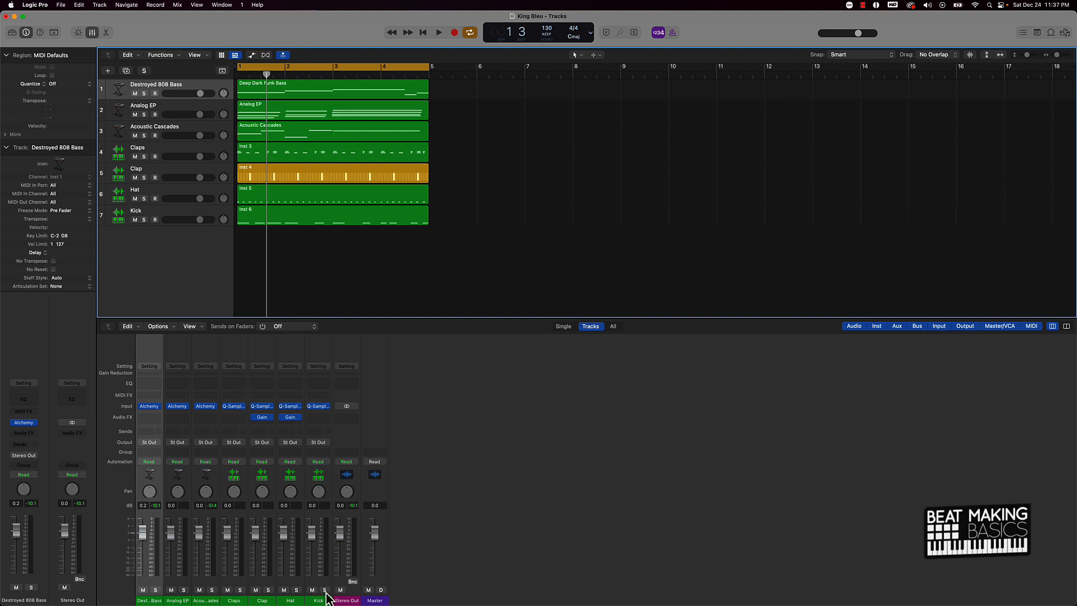
Step: Solo tracks in turn: bass -7.6, EP -5.1, Acoustic -10, Clap -2.1, Kick -1.2 dB
left_click(325, 589)
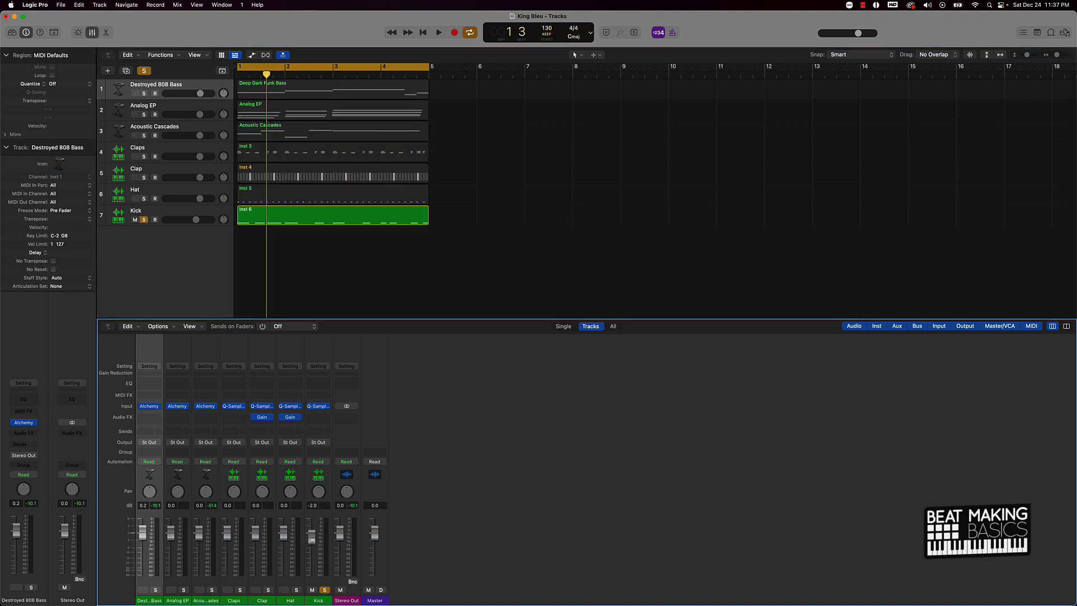
left_click(438, 32)
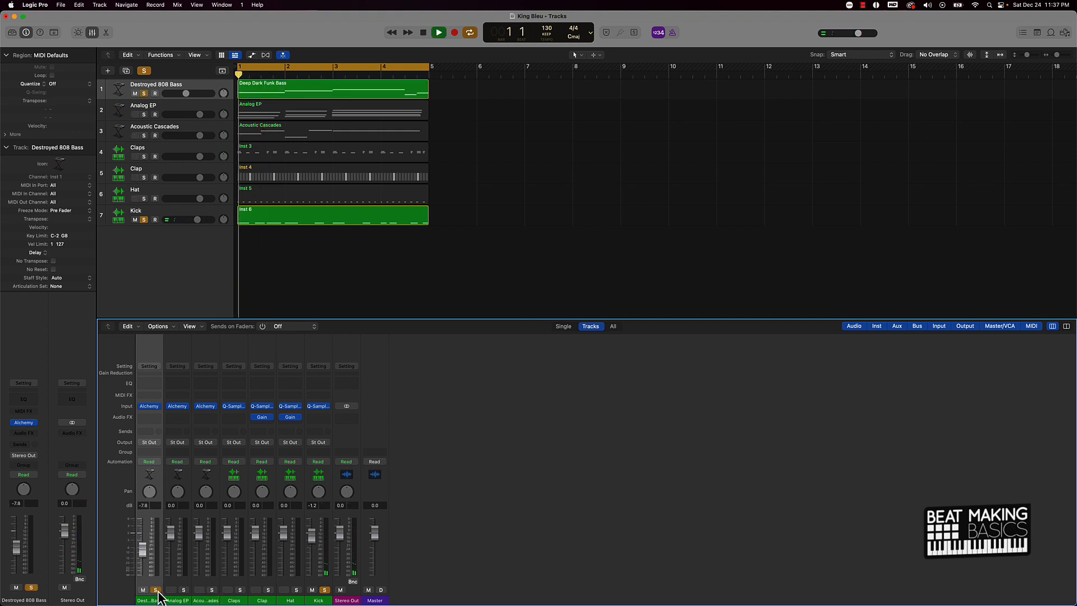
left_click(438, 32)
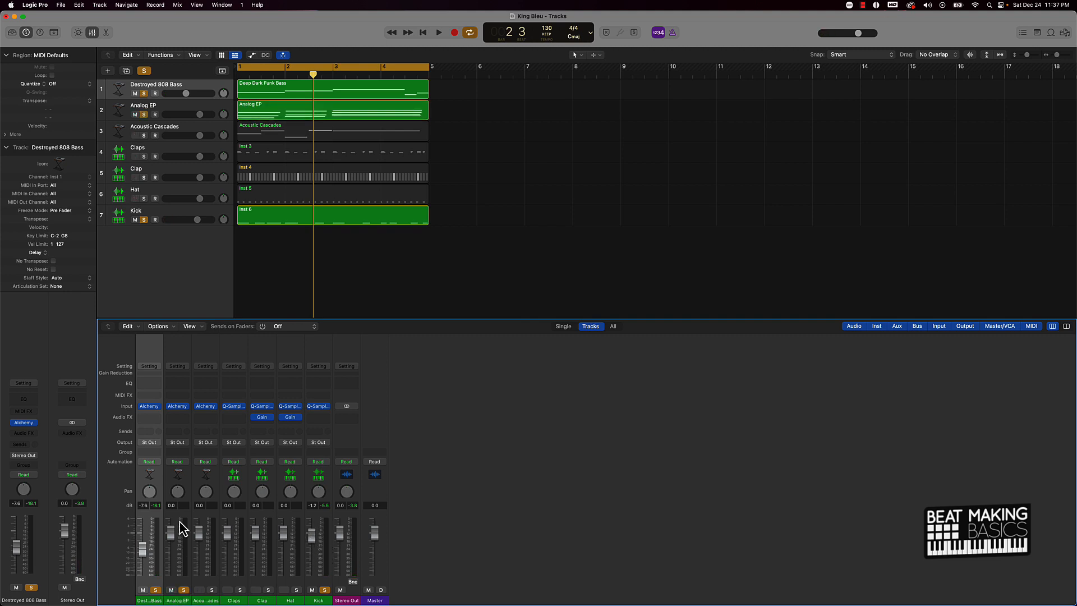
left_click(438, 32)
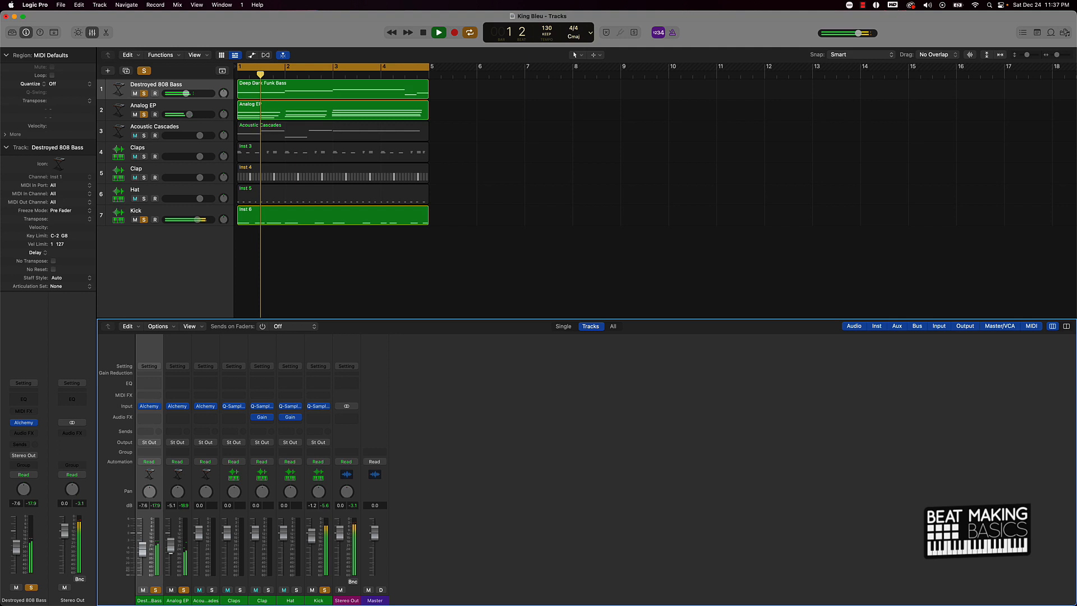
left_click(422, 33)
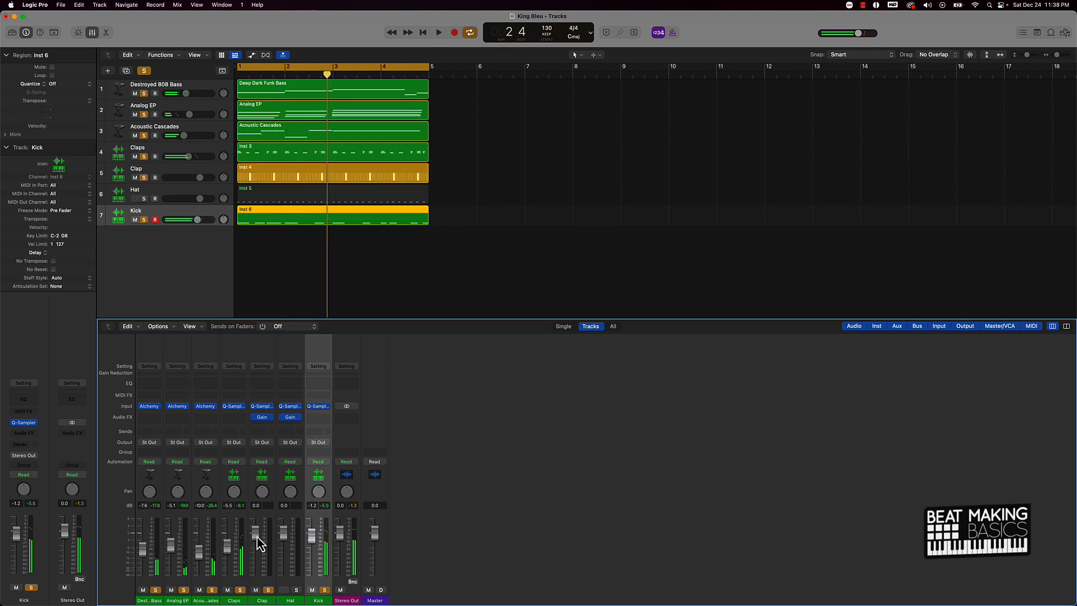
left_click(438, 32)
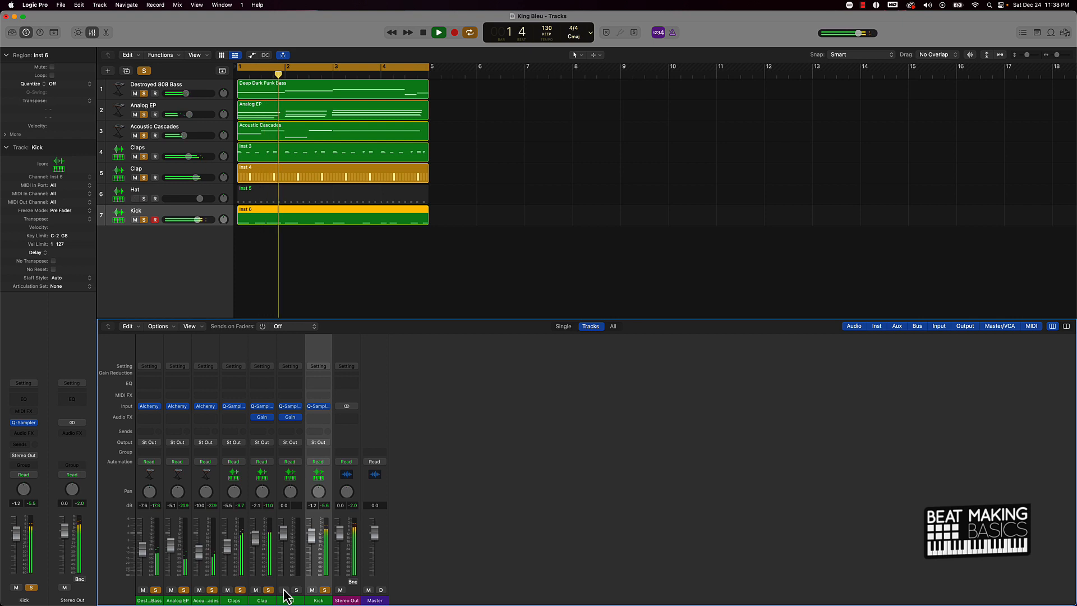